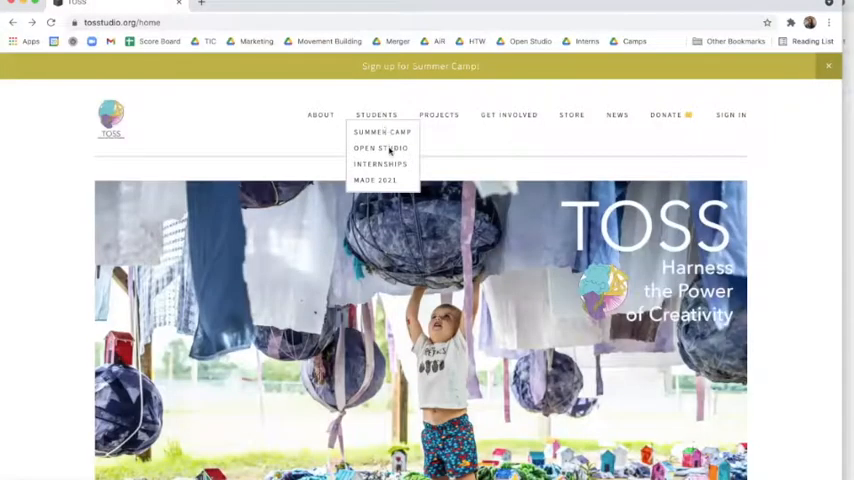
Reach the Payment | Slide Scale Rates section of the OPENstudio page from the Students menu
click(382, 148)
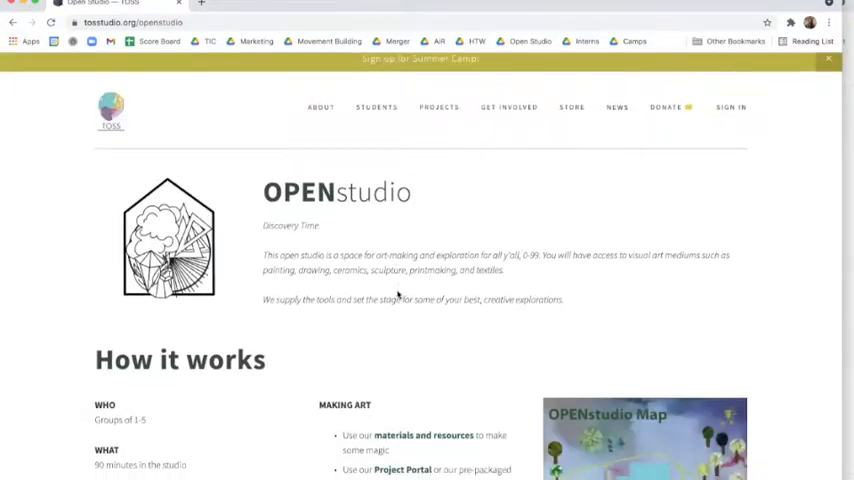
scroll(down, 3)
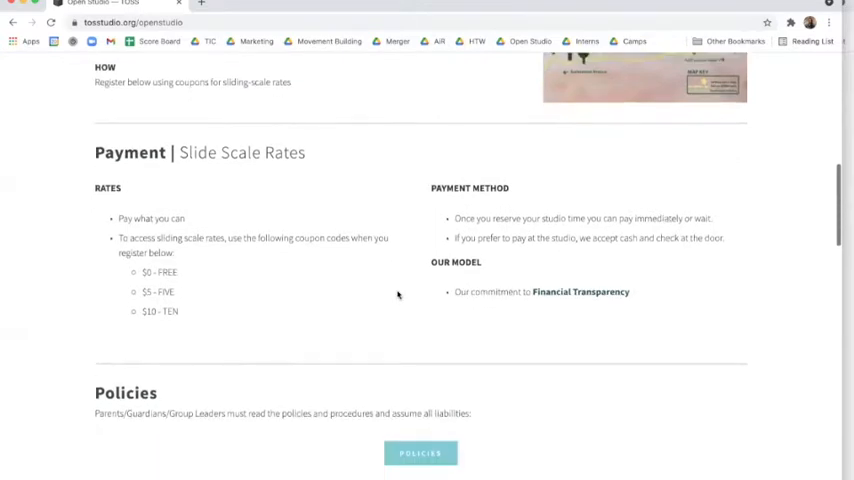
triple_click(198, 152)
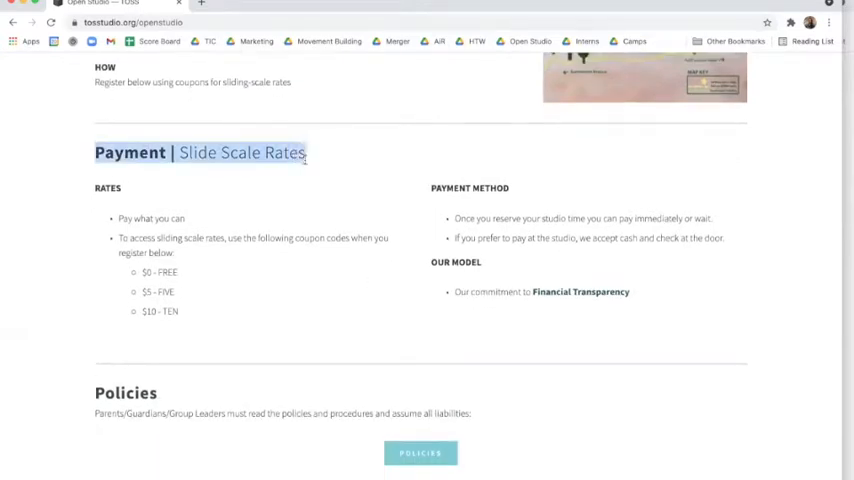
click(120, 218)
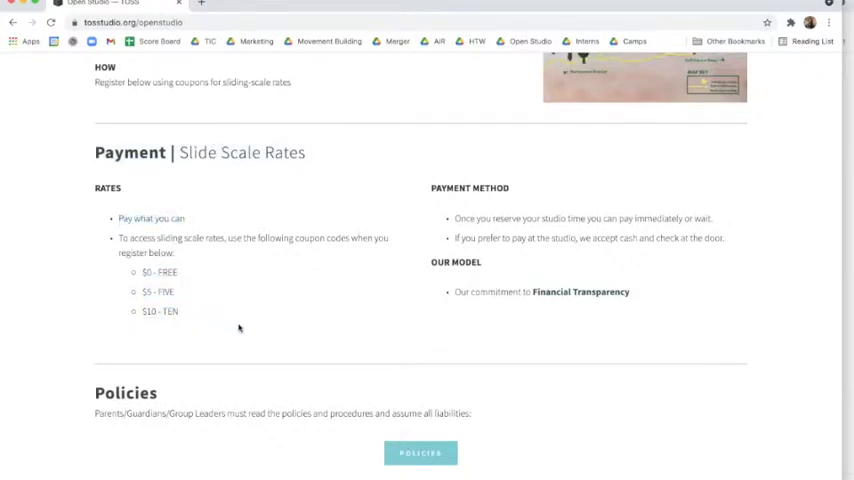
Book the May 27 9:30am slot and review the studio intake form it leads to
scroll(down, 3)
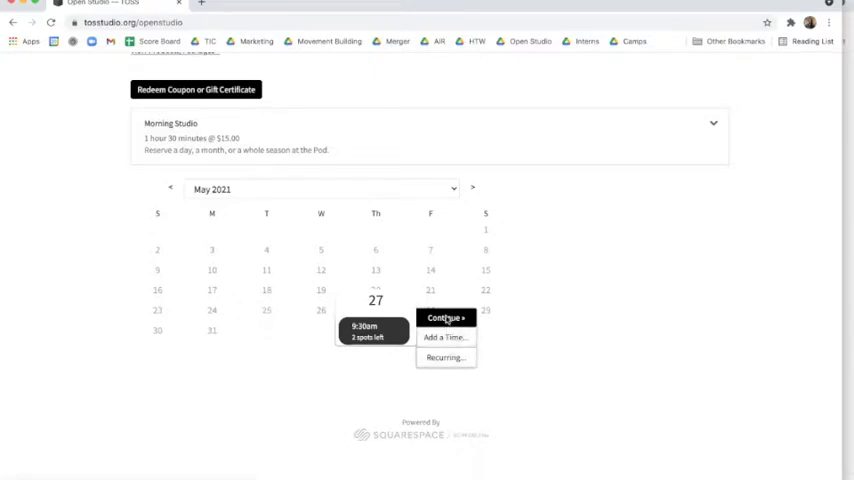
click(444, 318)
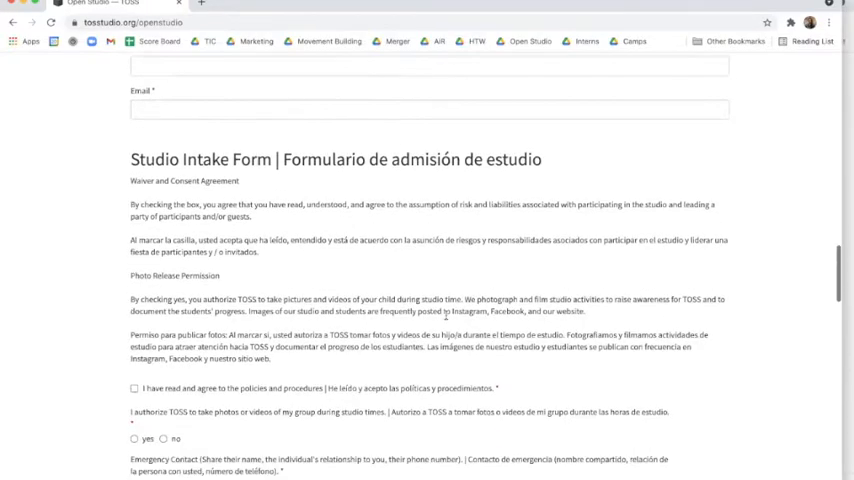
scroll(down, 3)
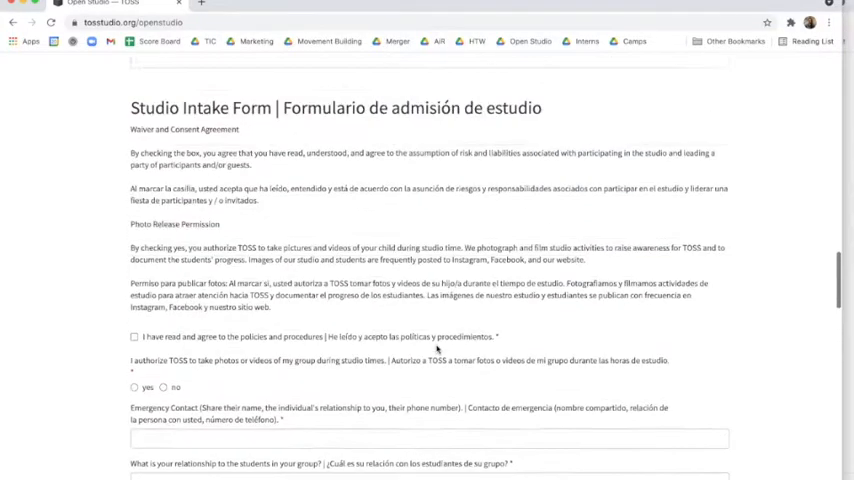
scroll(up, 3)
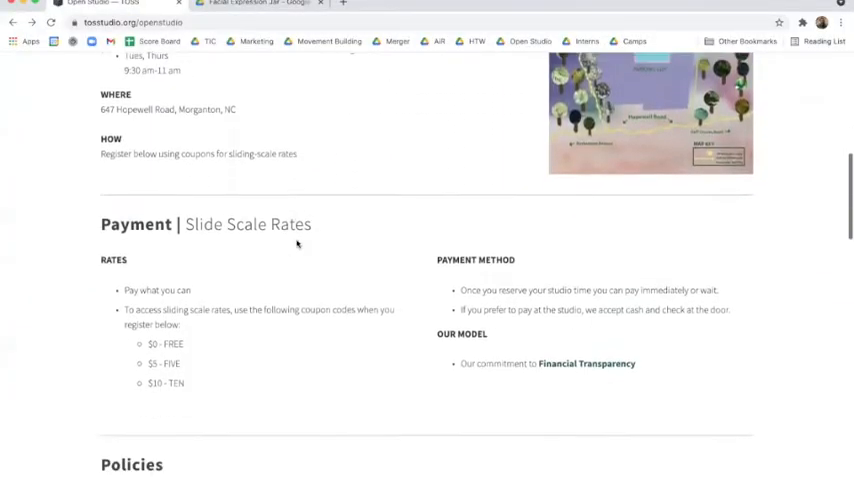
Return to the page's Policies section and its How it works overview
scroll(down, 3)
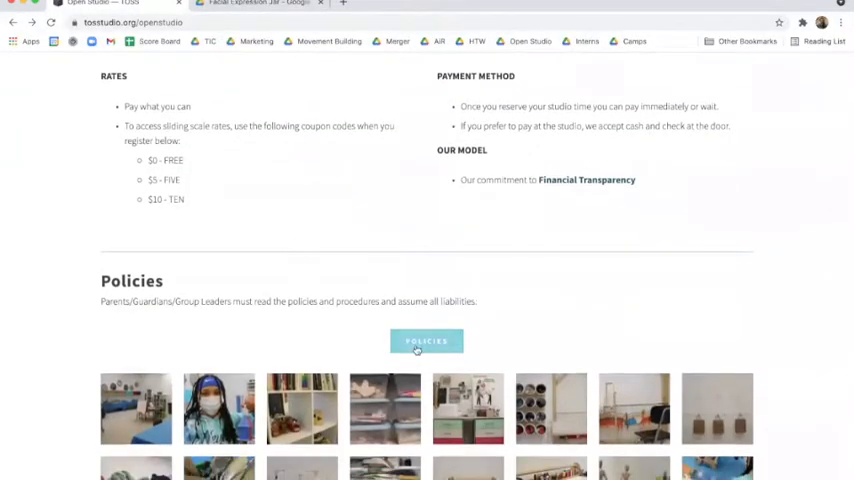
click(426, 340)
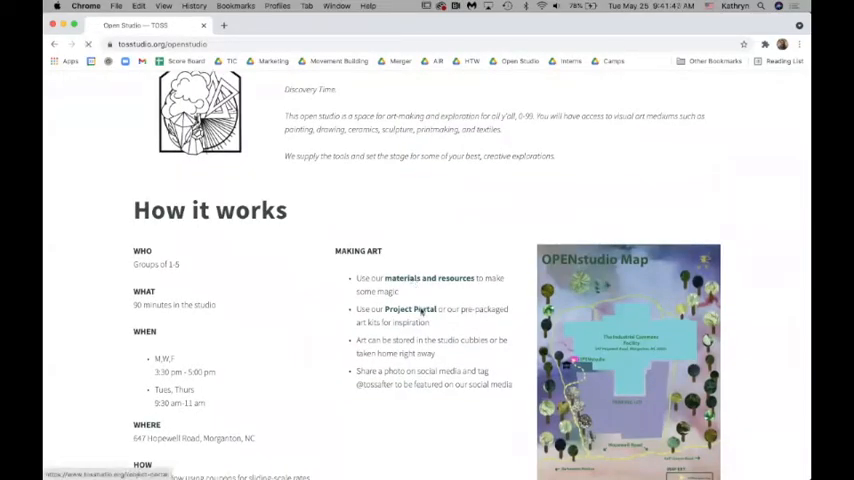
Show the Project Portal's Unit One 'Who Am I?' lesson plans with project images
click(410, 308)
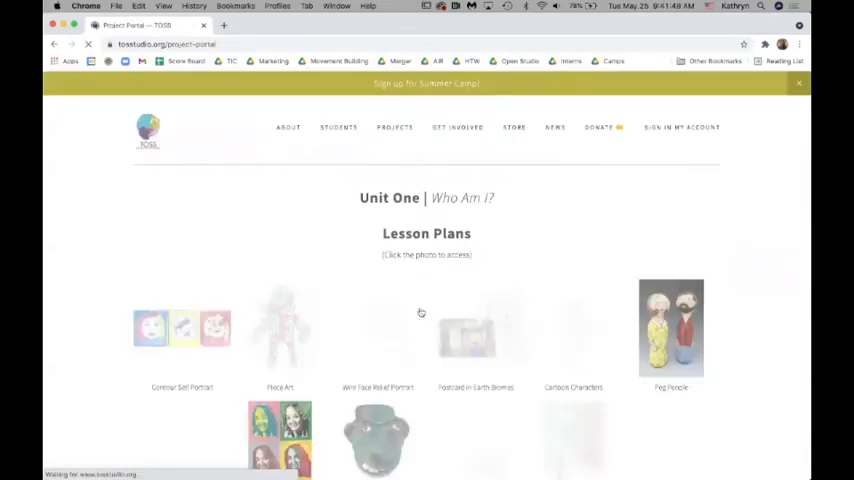
scroll(down, 3)
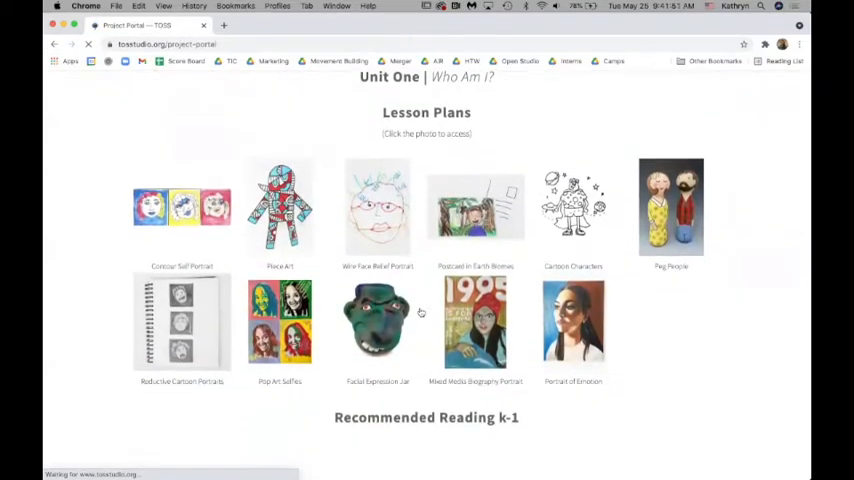